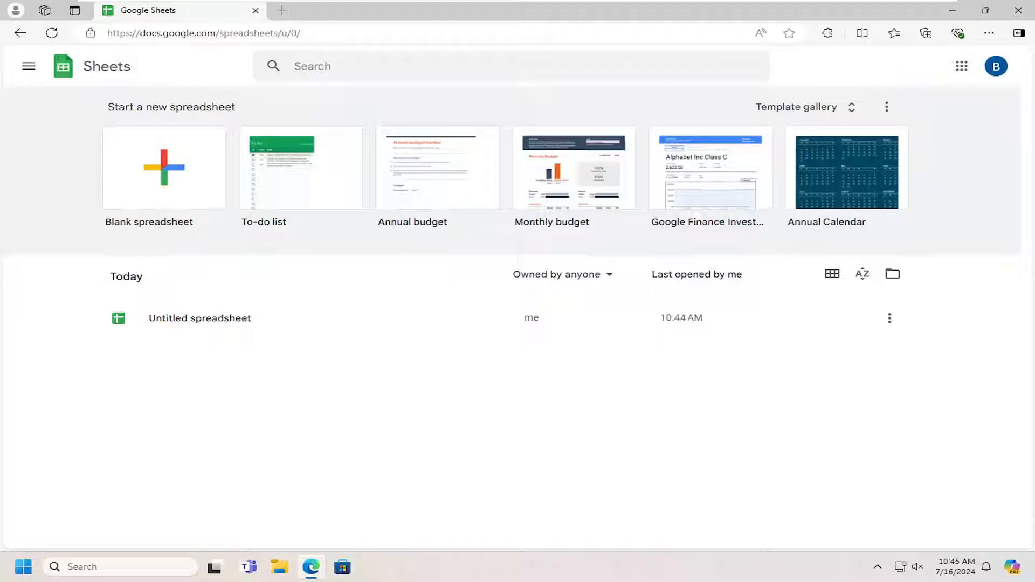
pyautogui.moveTo(336, 269)
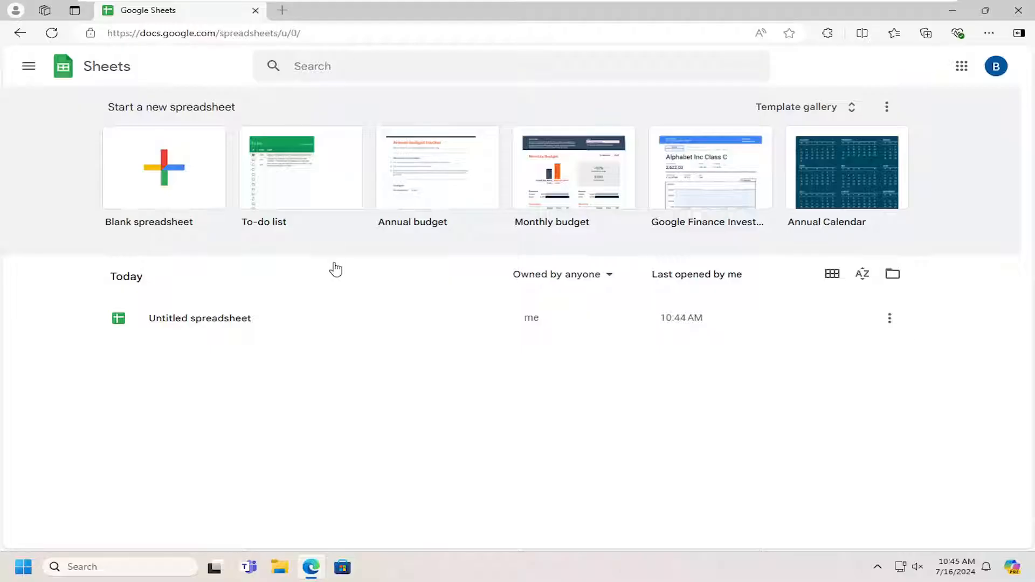
pyautogui.moveTo(174, 44)
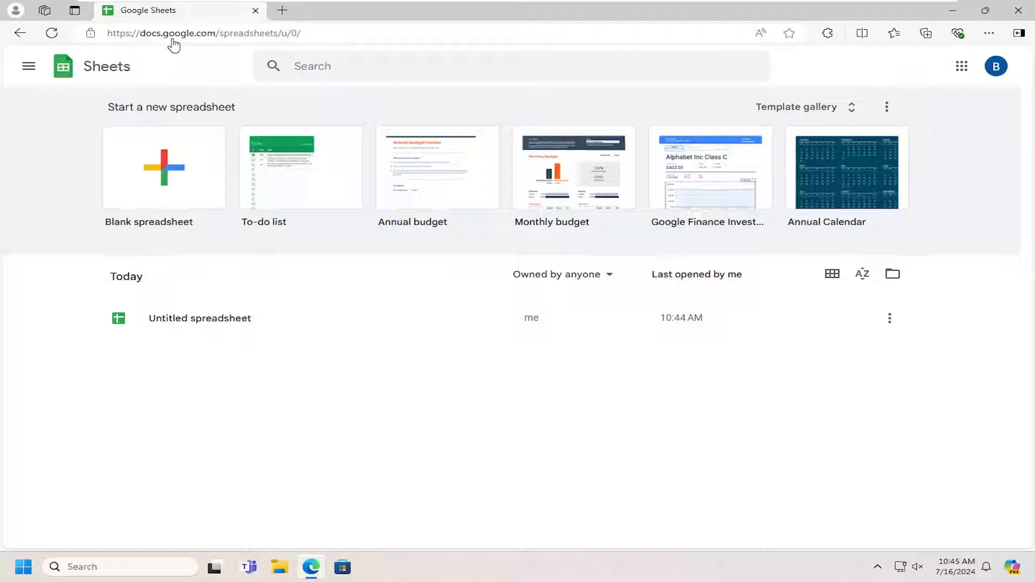
pyautogui.moveTo(296, 278)
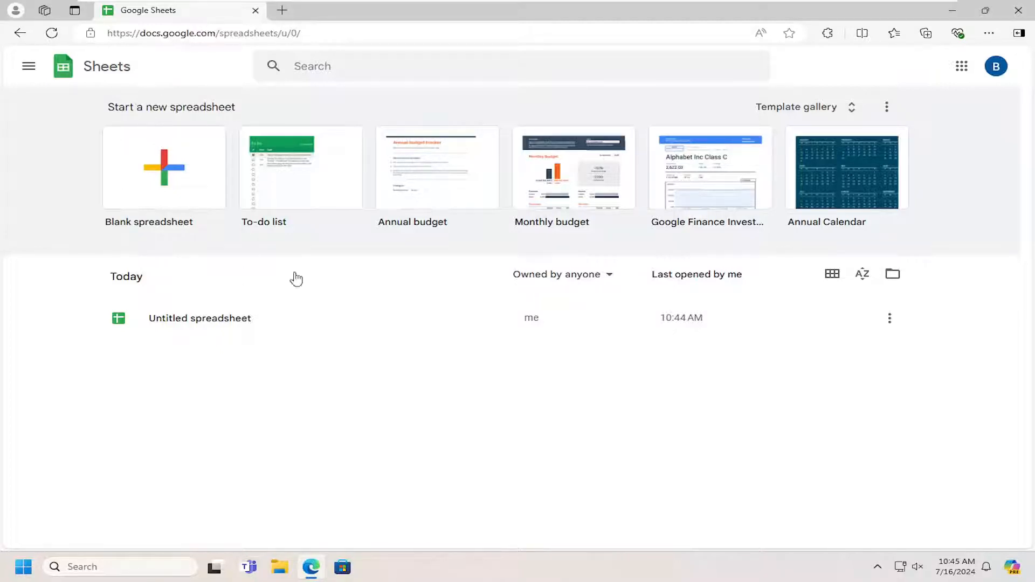
pyautogui.moveTo(55, 102)
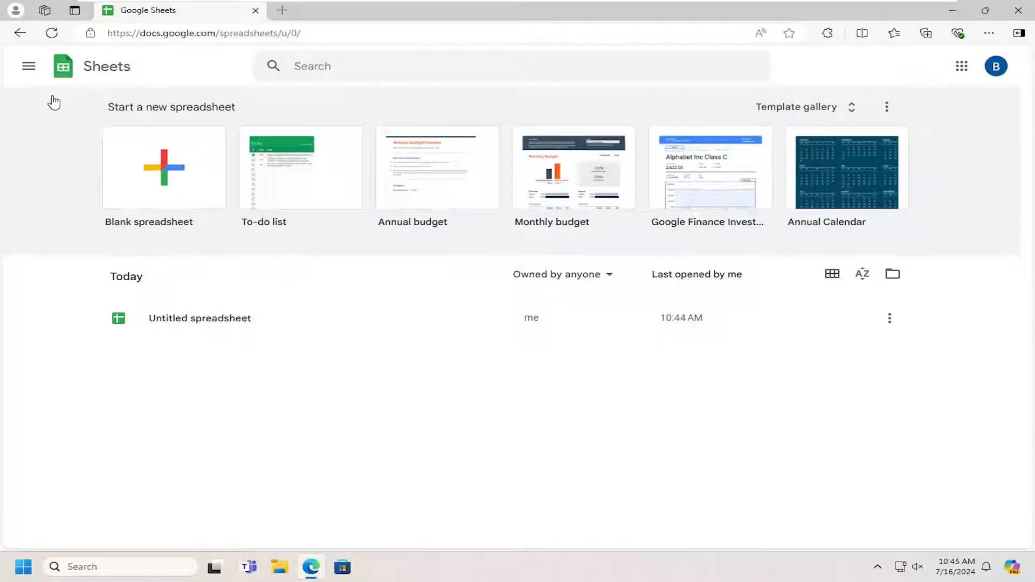
pyautogui.moveTo(28, 66)
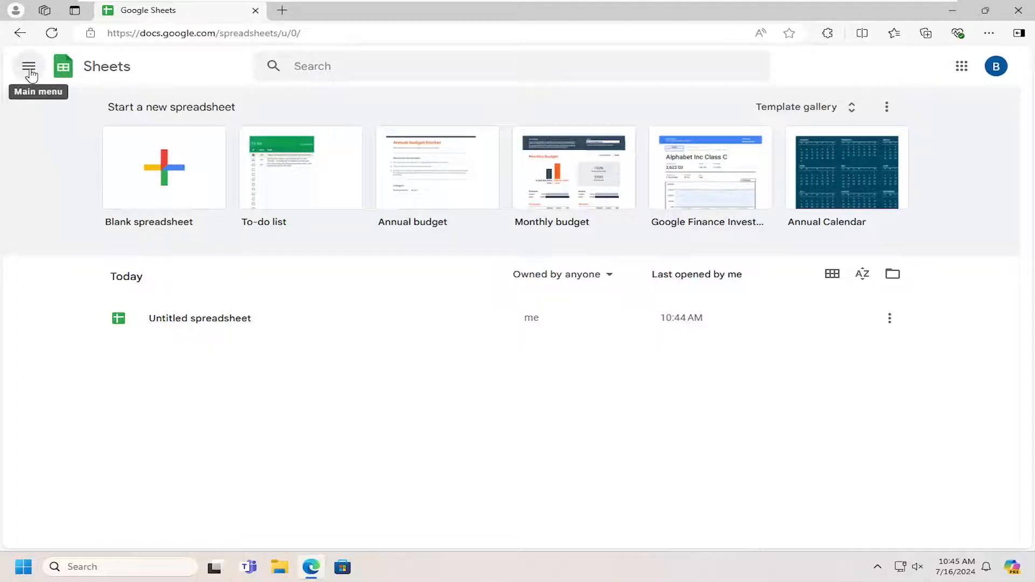
# Step: Browse the full Template gallery, then return to the Sheets home page
pyautogui.click(28, 66)
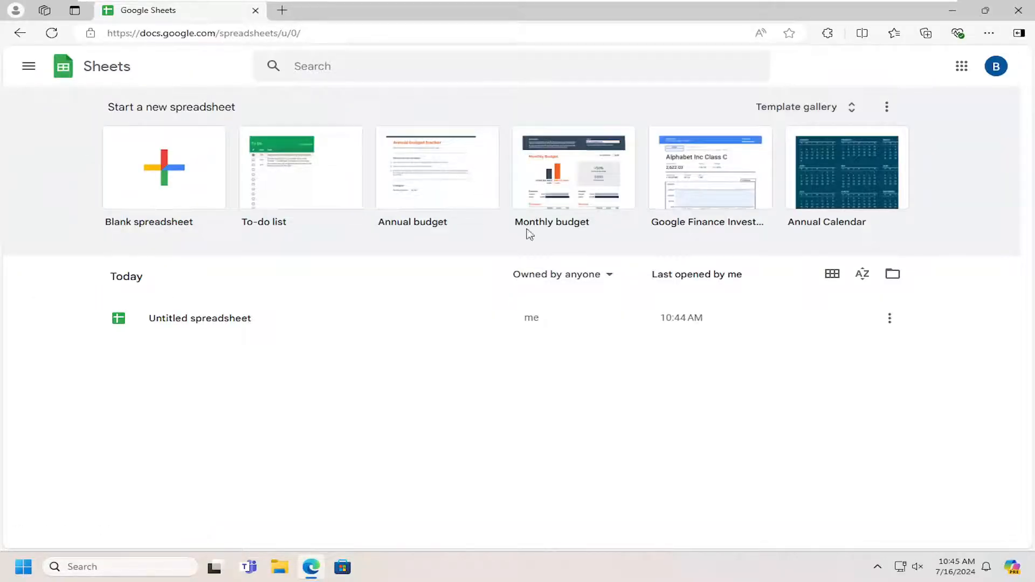
pyautogui.moveTo(283, 193)
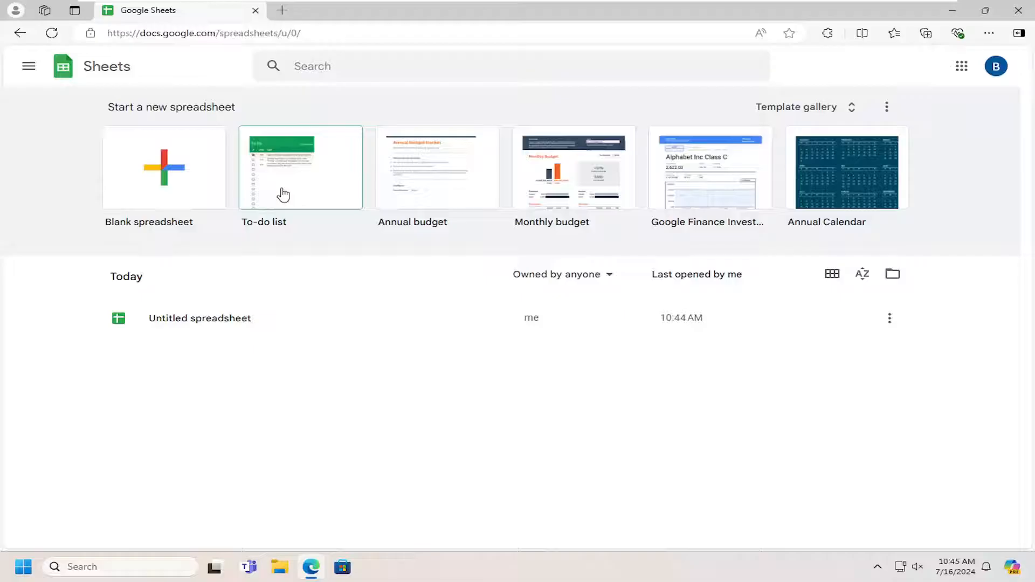
pyautogui.moveTo(684, 147)
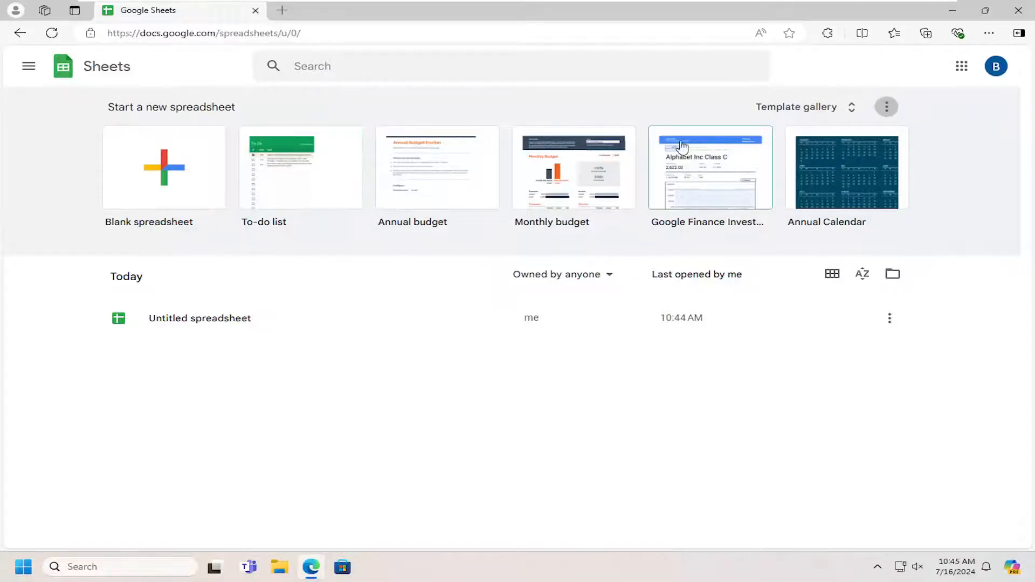
pyautogui.moveTo(806, 106)
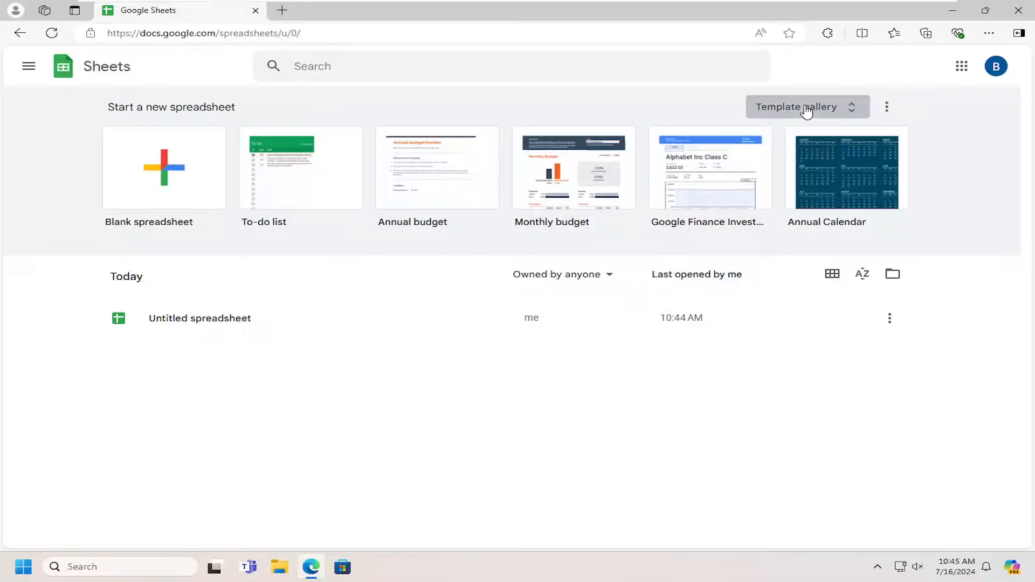
pyautogui.click(795, 107)
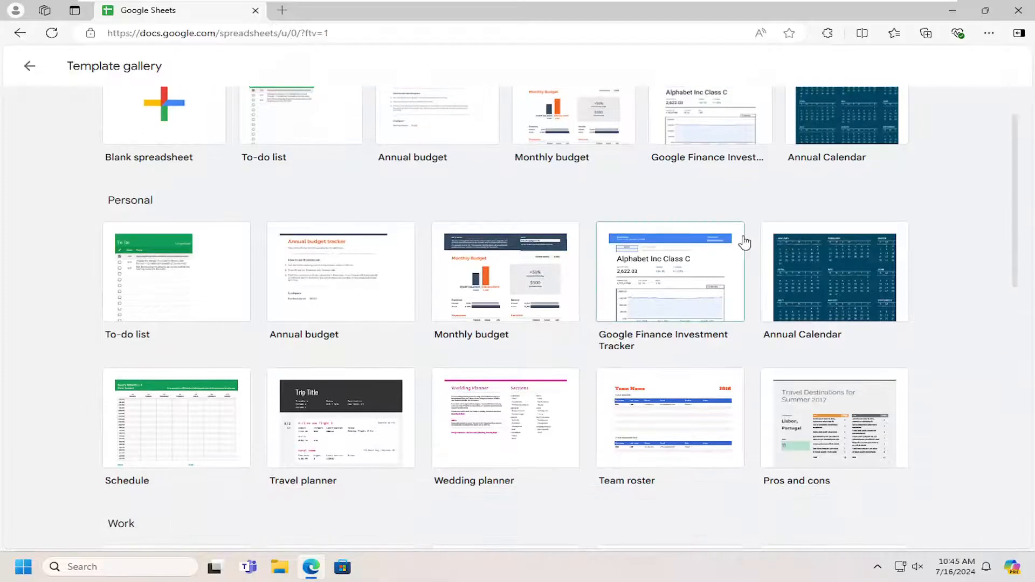
pyautogui.scroll(3)
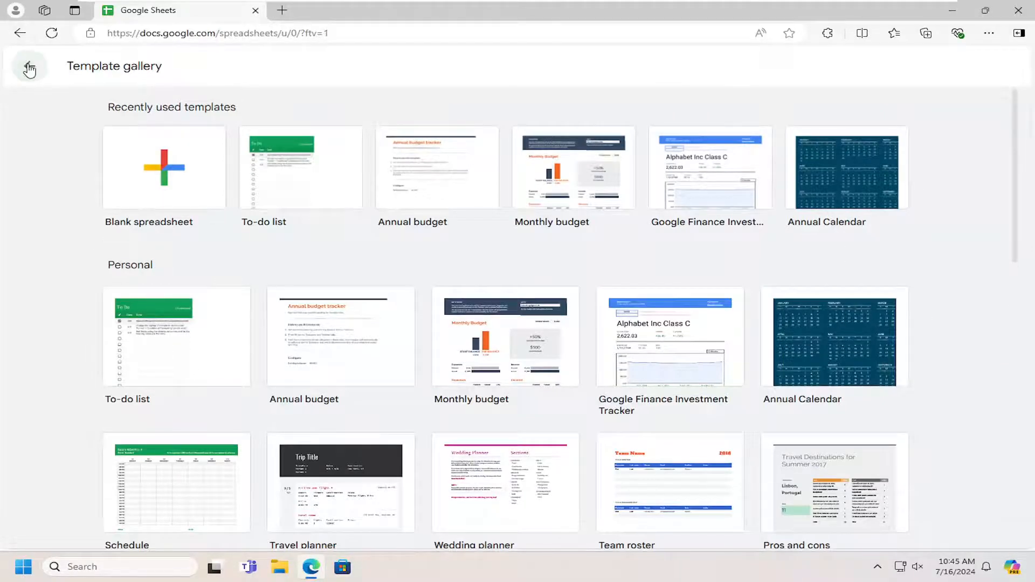
pyautogui.click(29, 68)
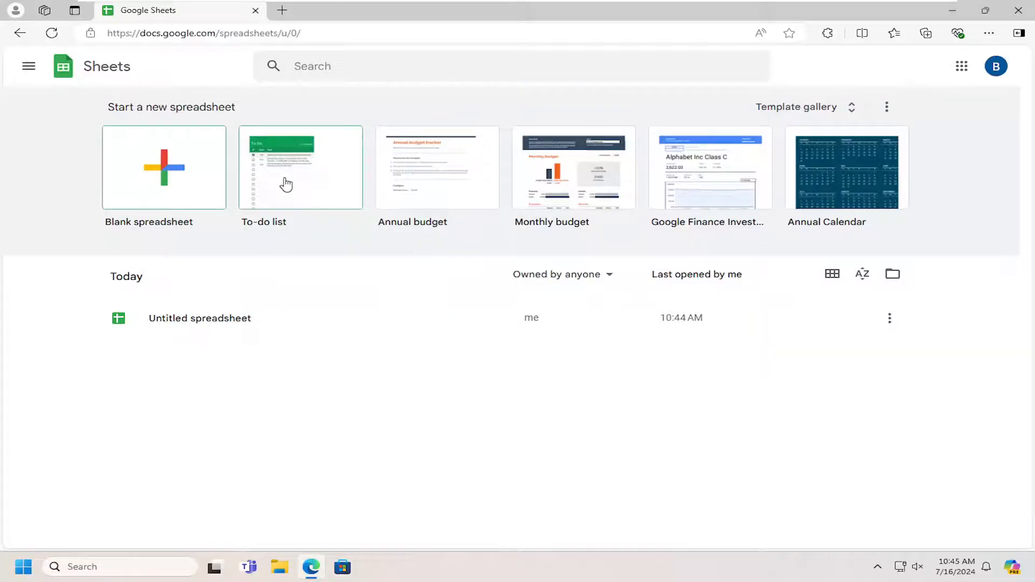
# Step: Create a new spreadsheet from the To-do list template
pyautogui.click(301, 167)
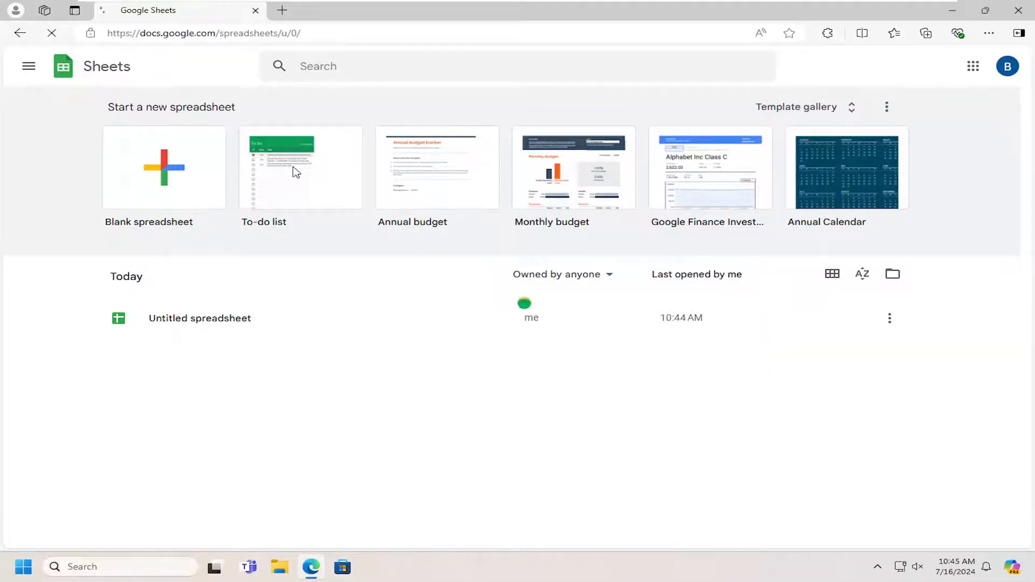
pyautogui.click(301, 168)
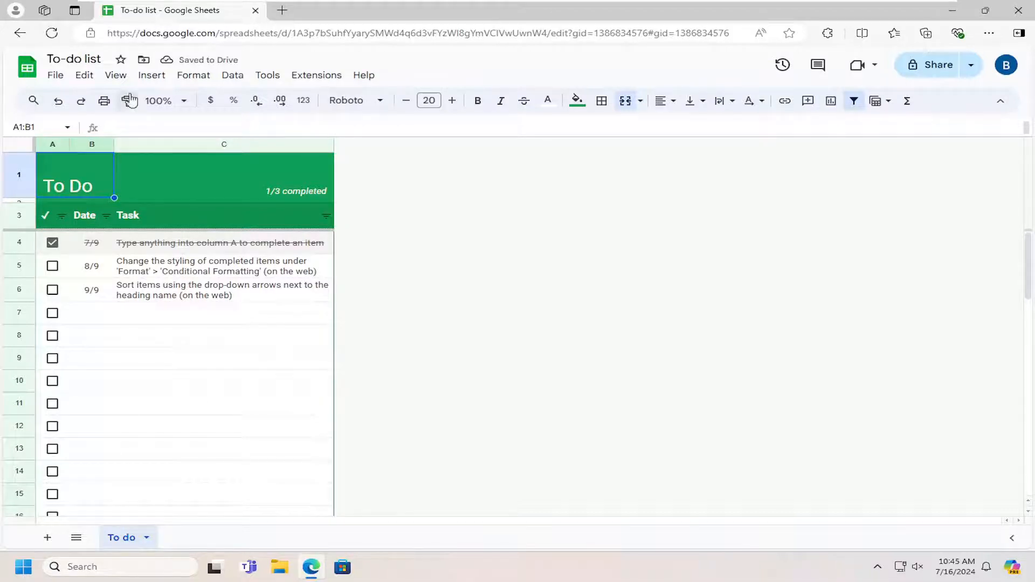
# Step: Toggle the task checkboxes so all three tasks read incomplete (0/3 completed)
pyautogui.click(75, 59)
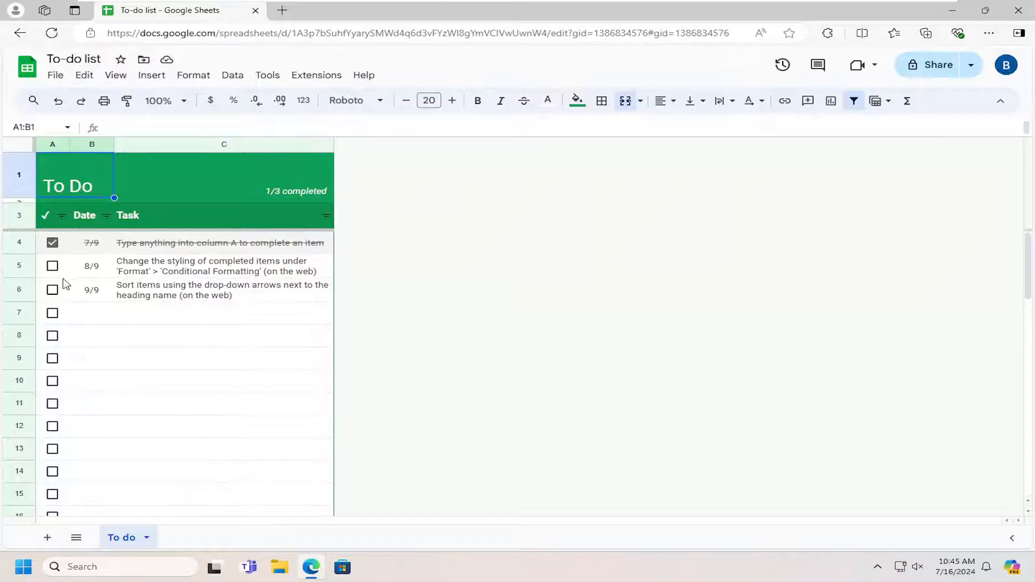
pyautogui.click(52, 265)
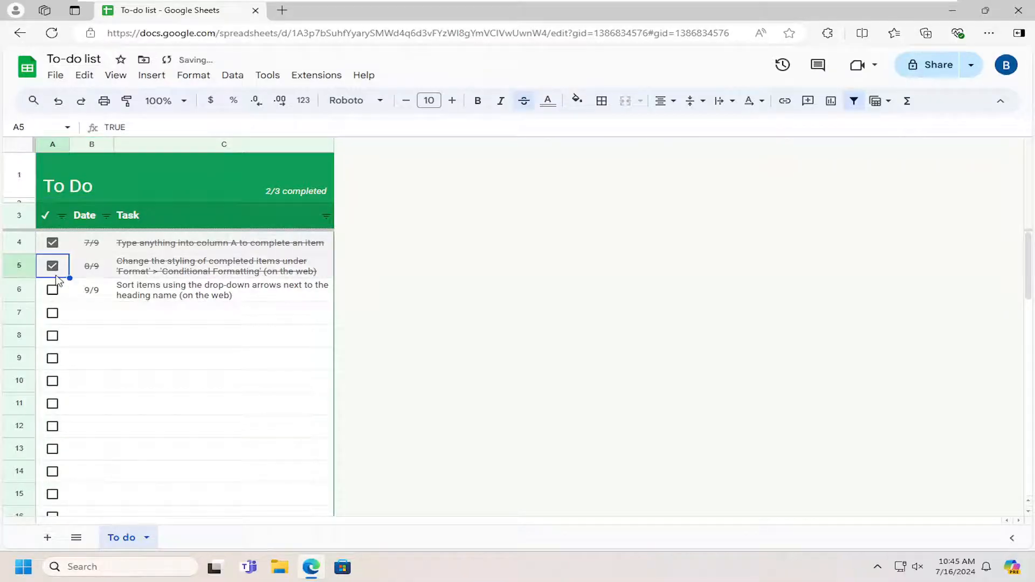
pyautogui.click(52, 243)
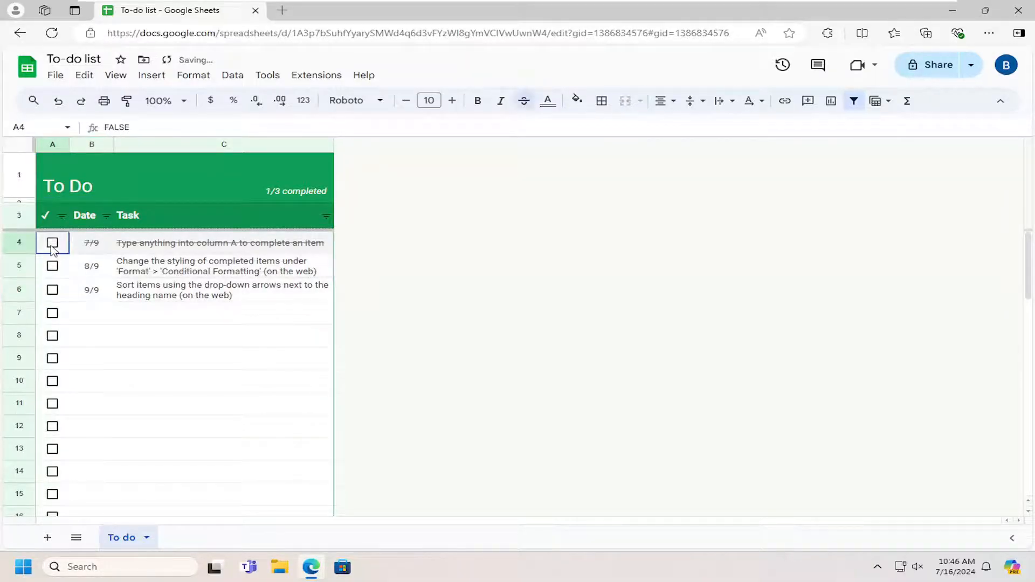
# Step: Add a new blank sheet, Sheet2, to the spreadsheet
pyautogui.scroll(-3)
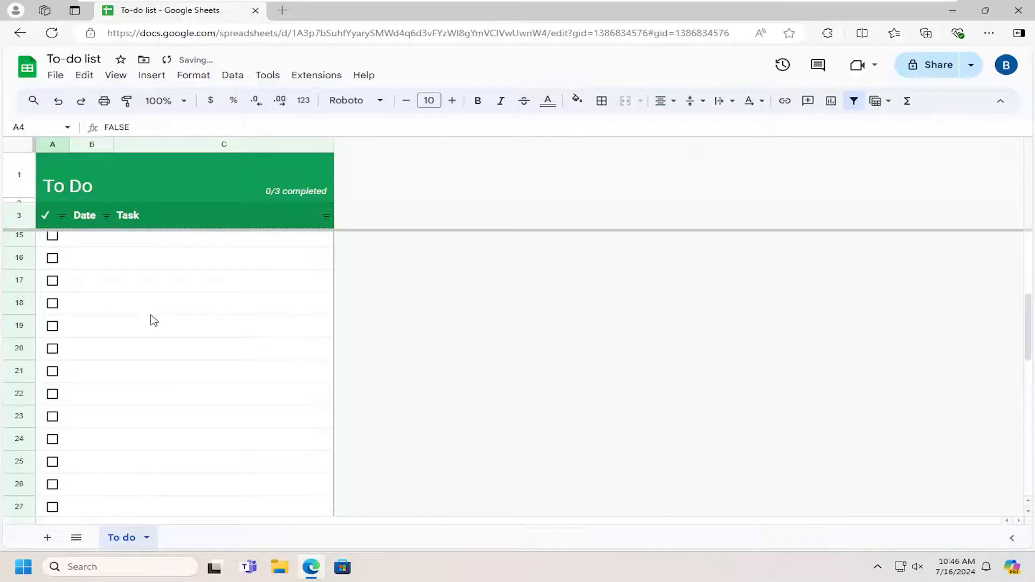
pyautogui.scroll(3)
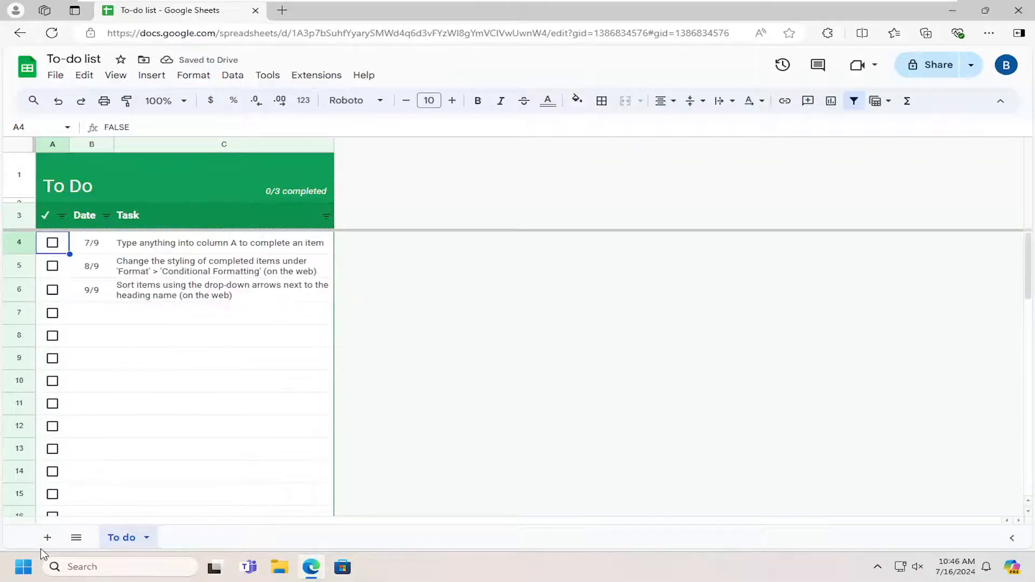
pyautogui.click(46, 537)
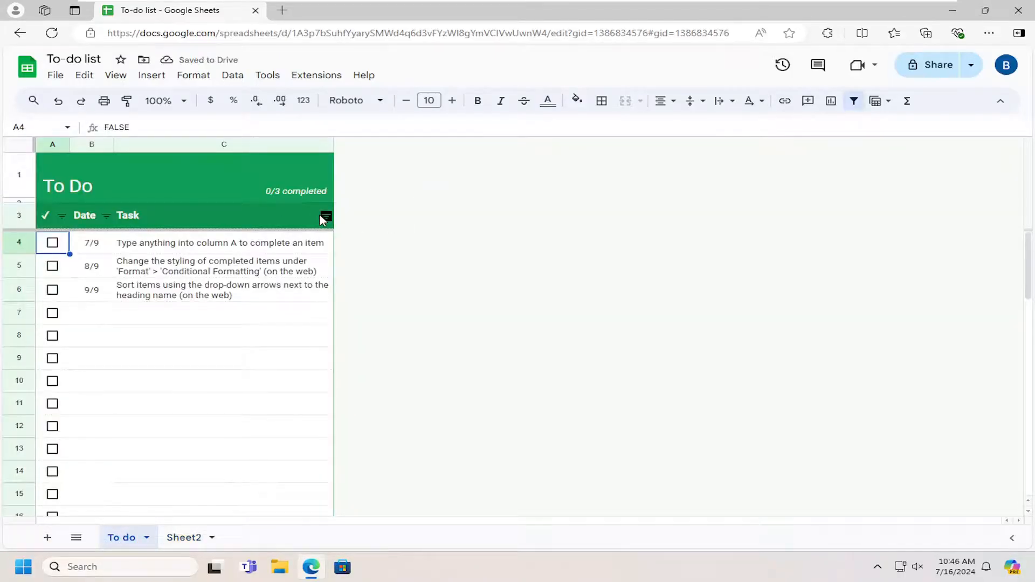
pyautogui.click(223, 215)
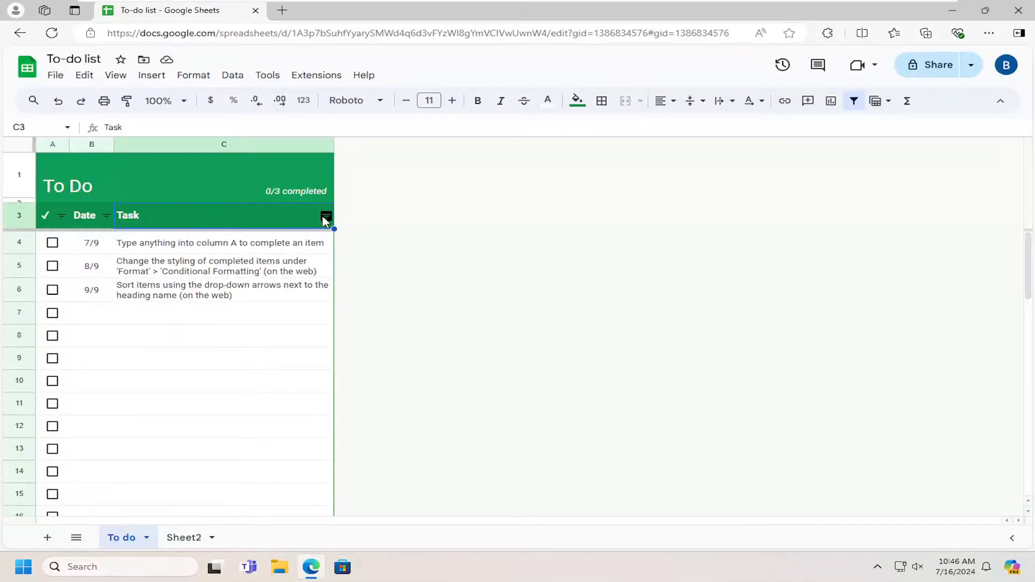
pyautogui.click(326, 216)
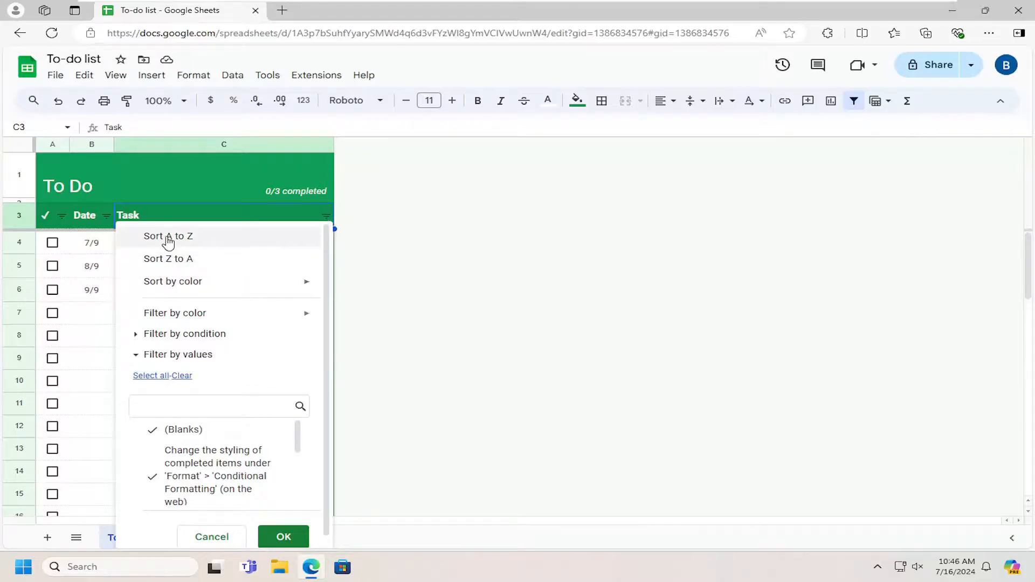
pyautogui.moveTo(168, 258)
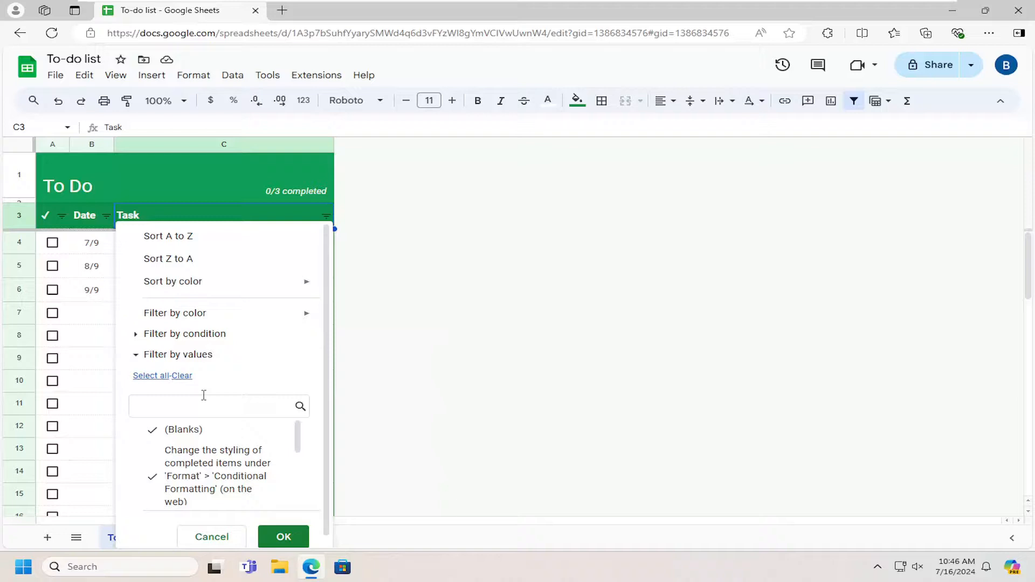
pyautogui.scroll(-3)
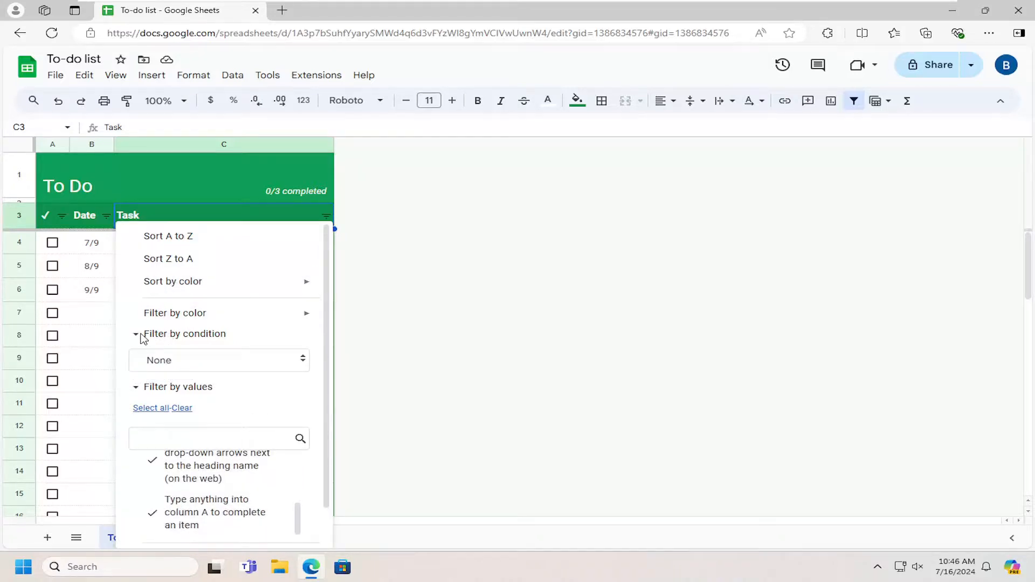
pyautogui.scroll(-3)
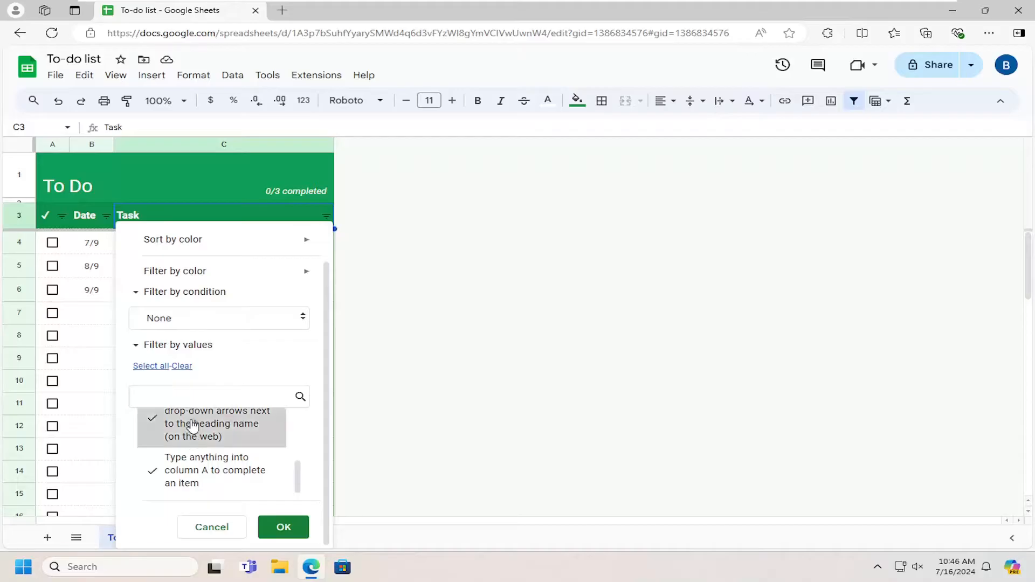
pyautogui.scroll(3)
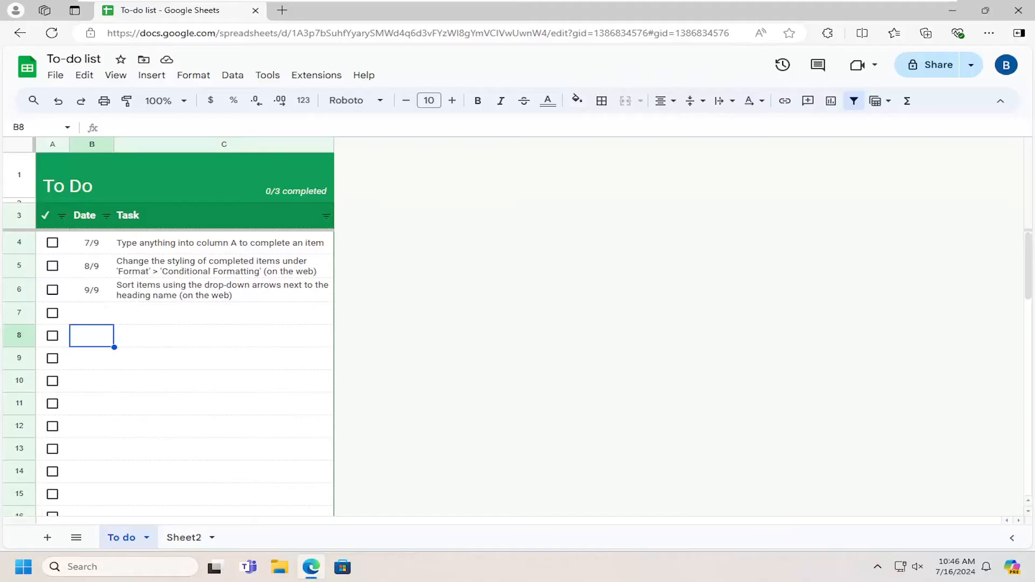
pyautogui.moveTo(942, 385)
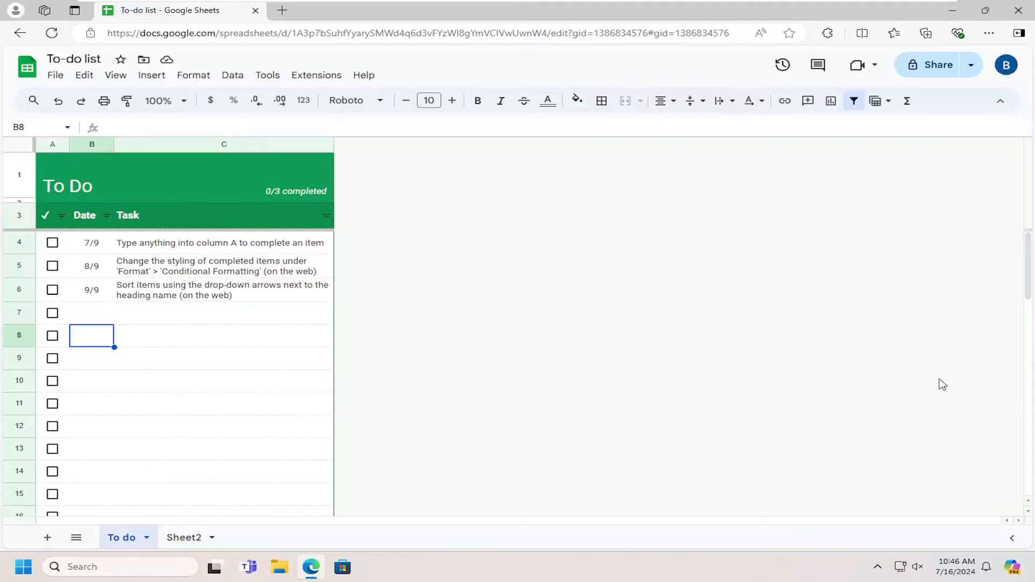